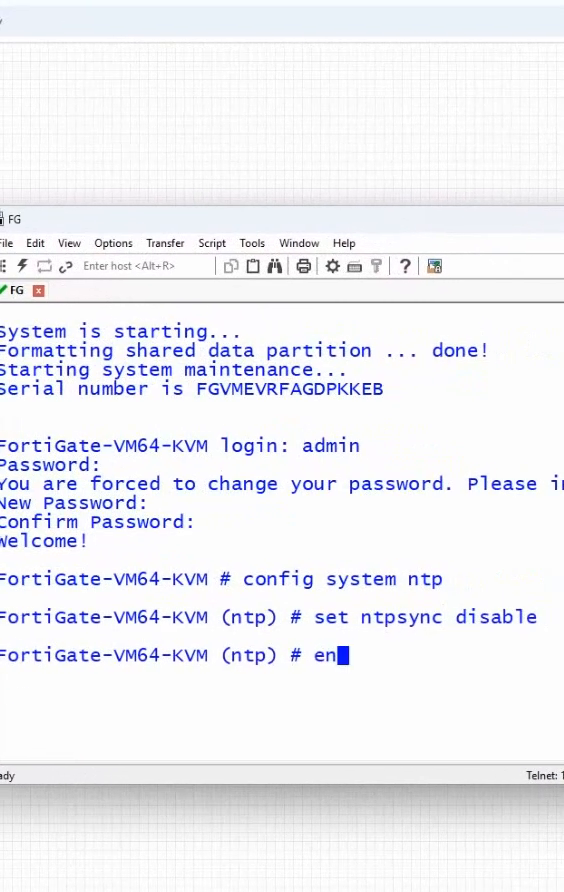
- Exit the NTP configuration with 'end', returning to the main FortiGate prompt
key("Return")
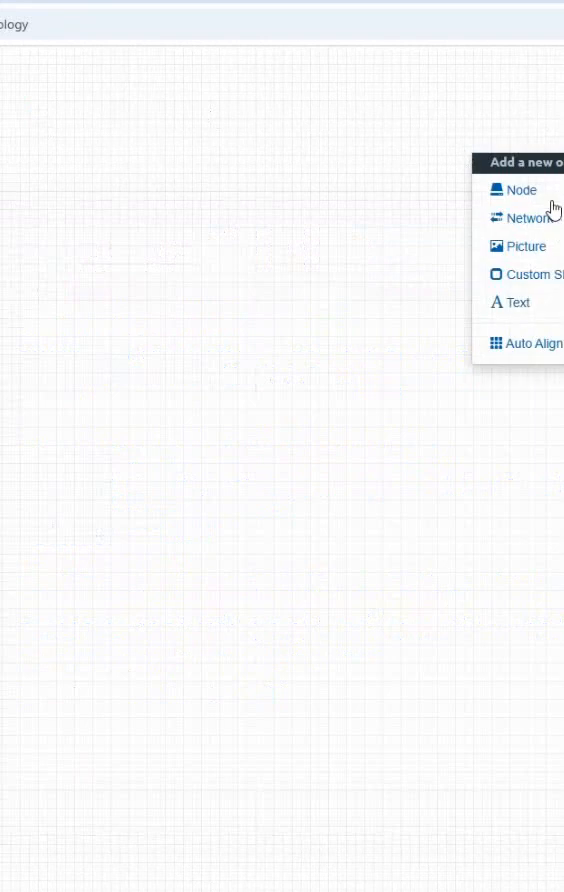
left_click(520, 188)
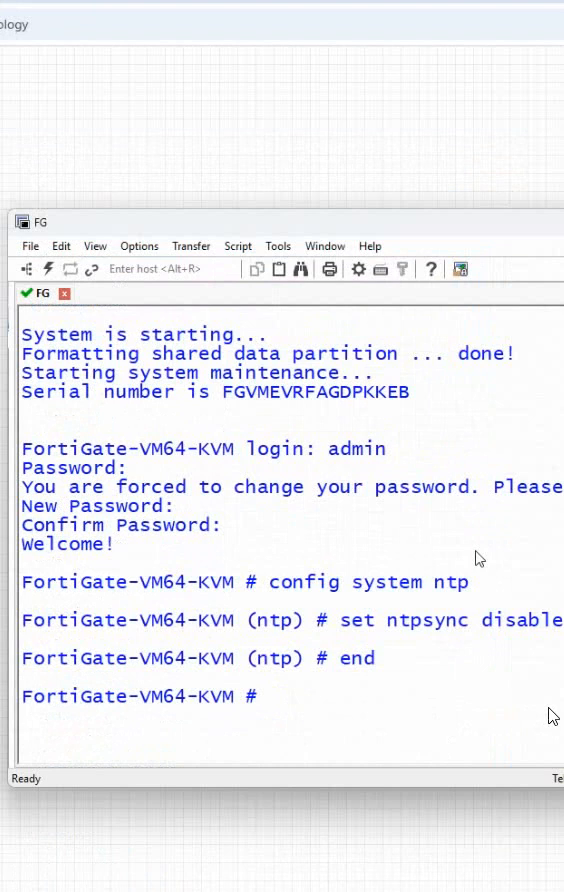
mouse_move(328, 664)
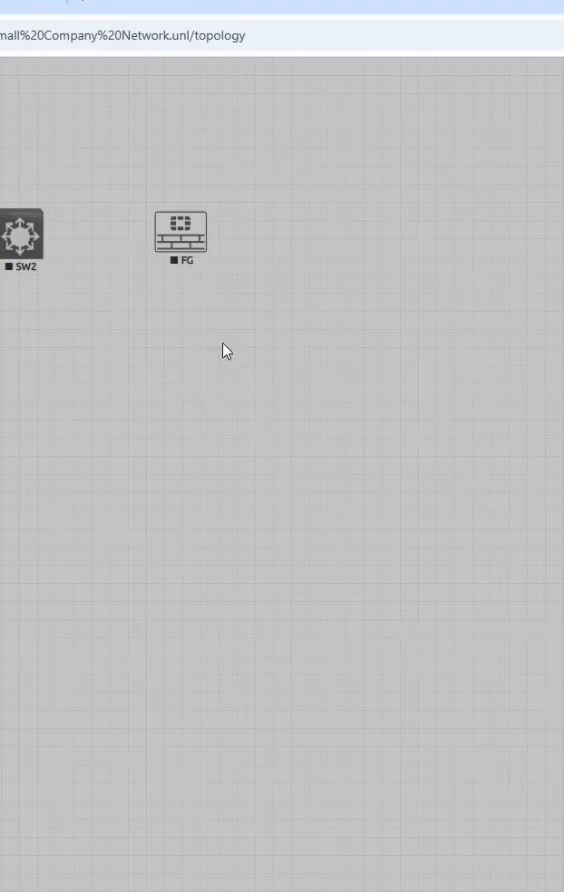
- Create a Management(Cloud0) network named 'Mgmt / ISP' and save it
left_click(448, 278)
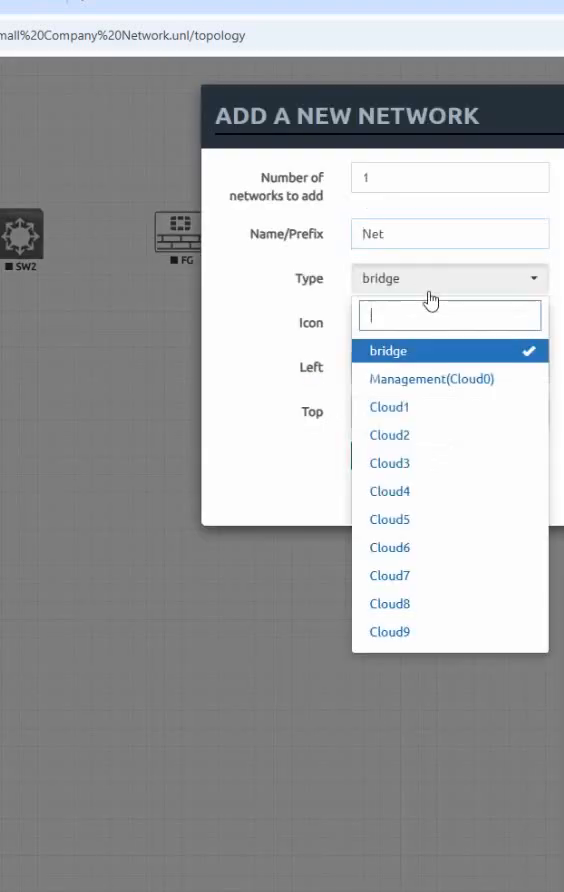
left_click(430, 378)
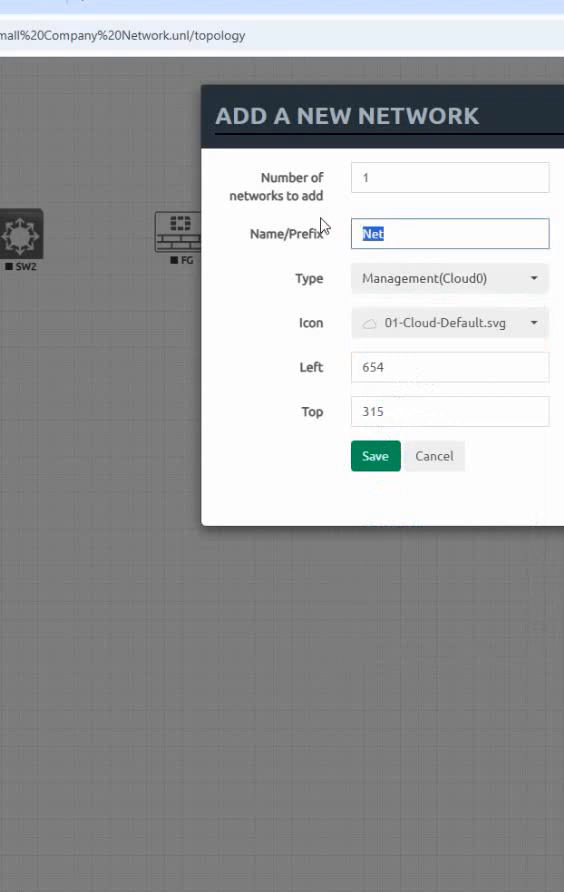
key("Delete")
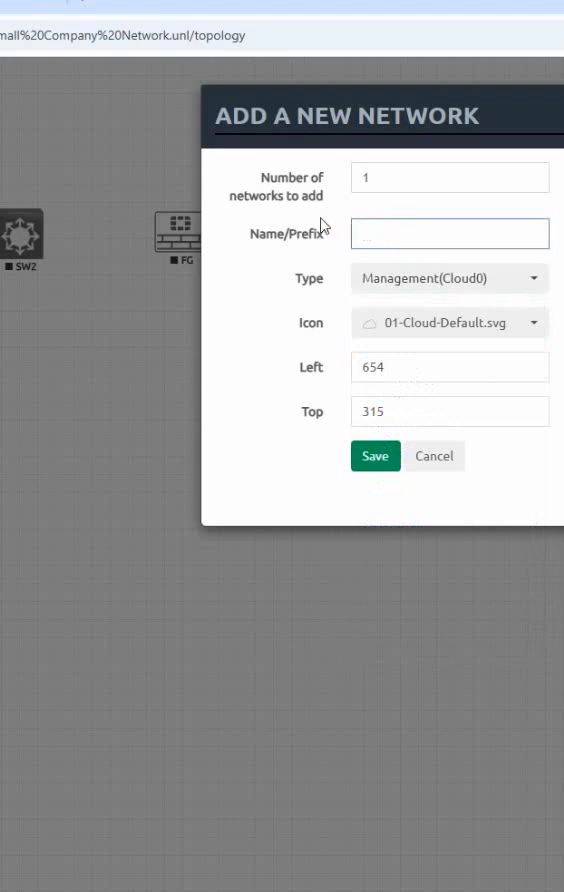
type("Mgmt / ISP")
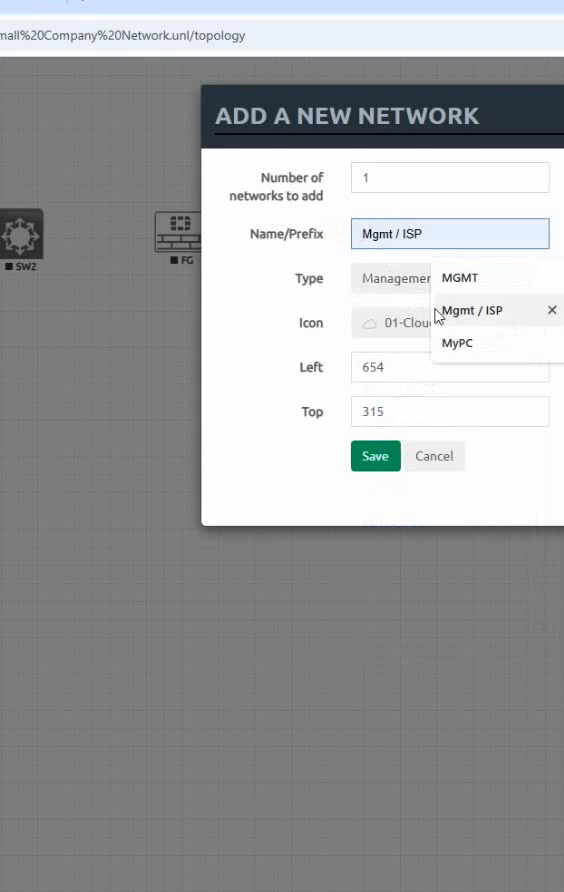
left_click(376, 456)
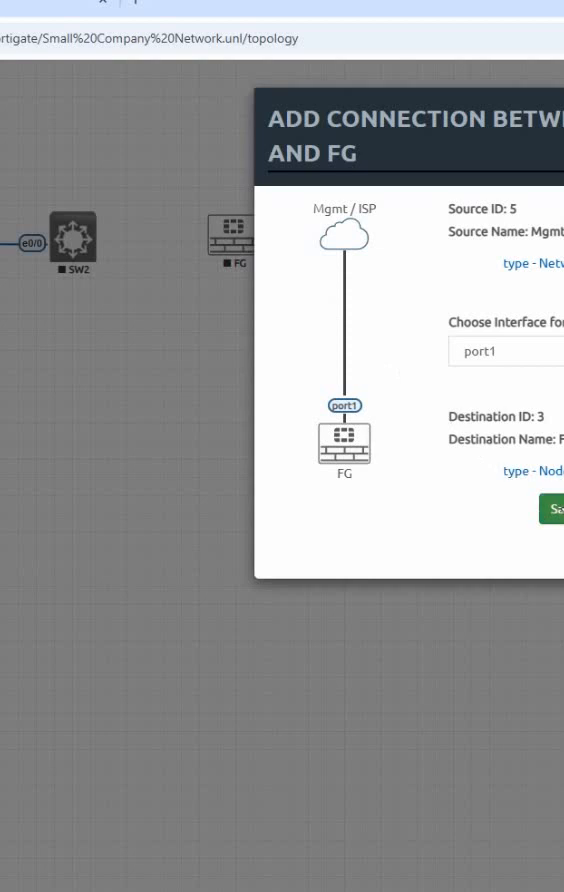
- Save the Mgmt / ISP–port1 and port2–SW2 e0/1 links, then power on the FG node
left_click(552, 510)
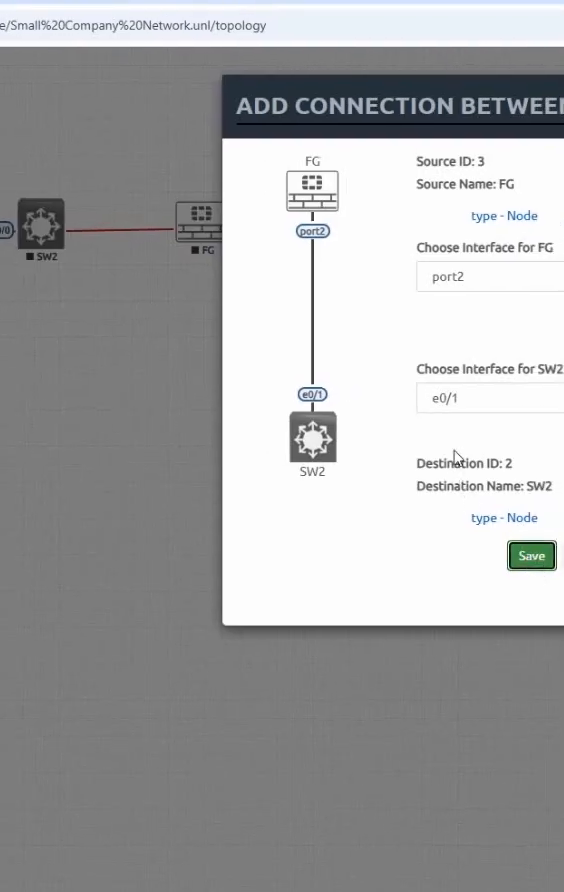
left_click(532, 556)
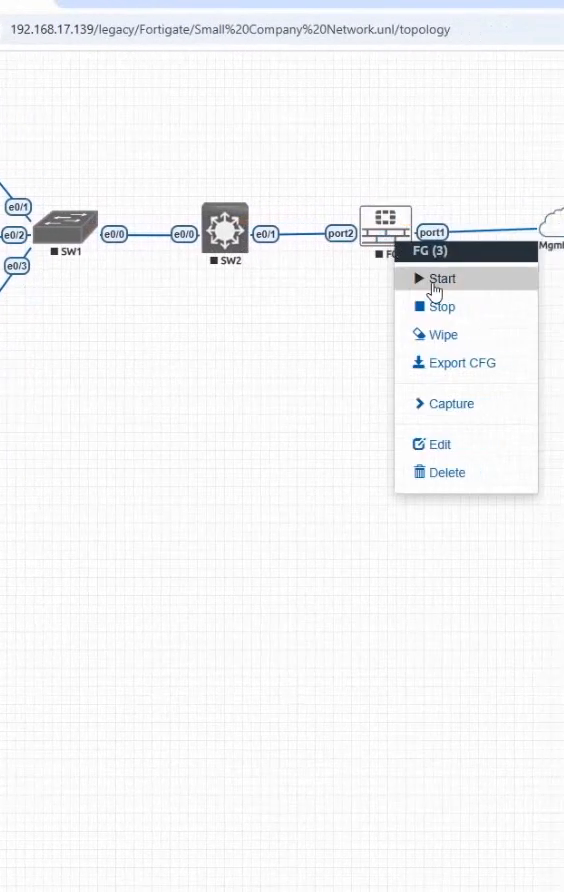
left_click(444, 278)
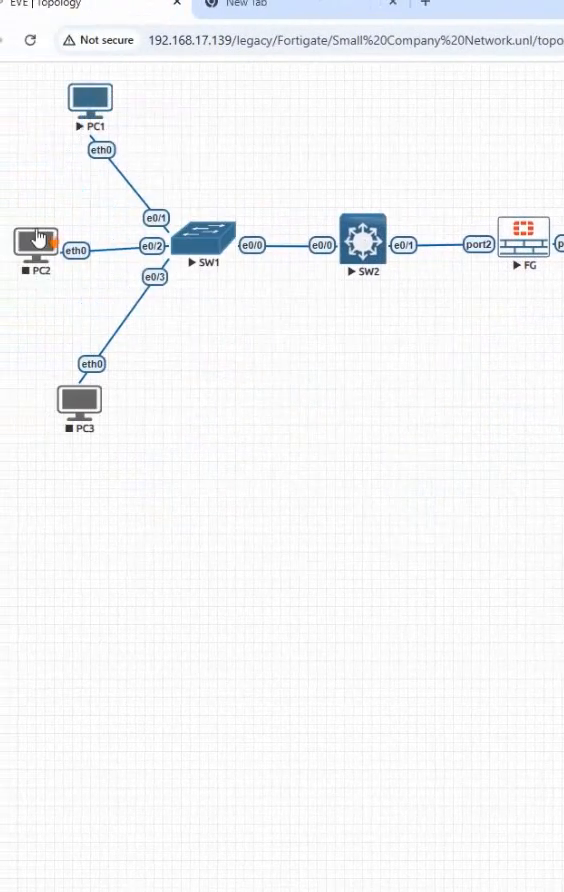
- Launch the FG node's PuTTY console session
right_click(72, 400)
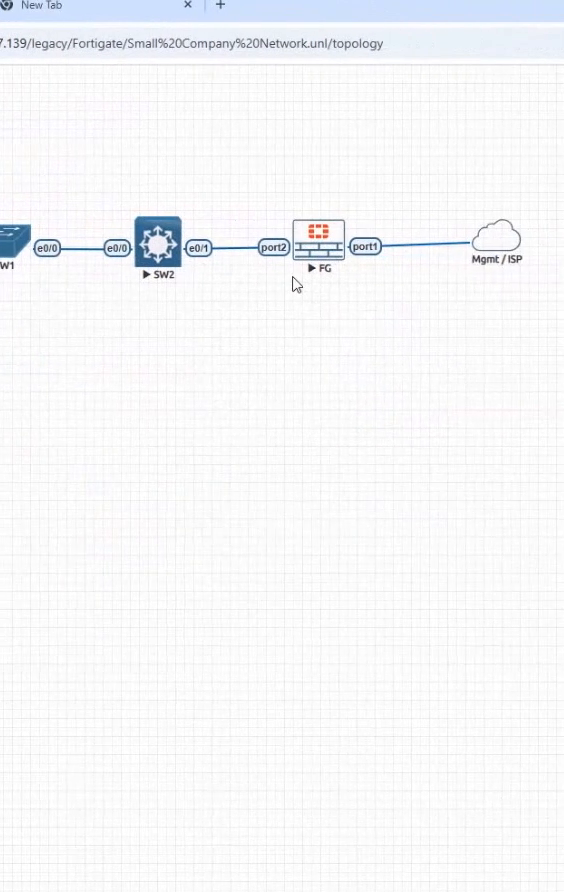
double_click(320, 230)
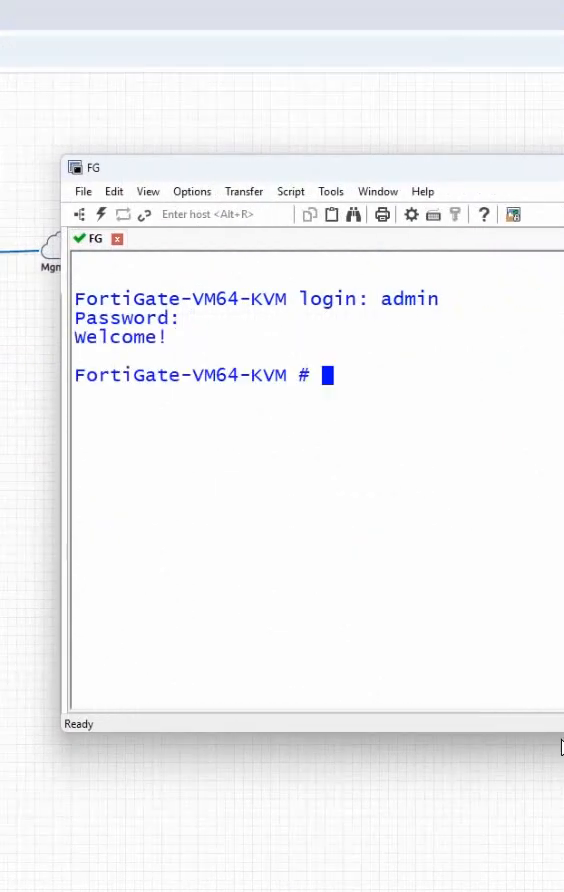
- Run 'sh system interface' and copy port1's DHCP-assigned 192.168.17.x address
type("sh system in")
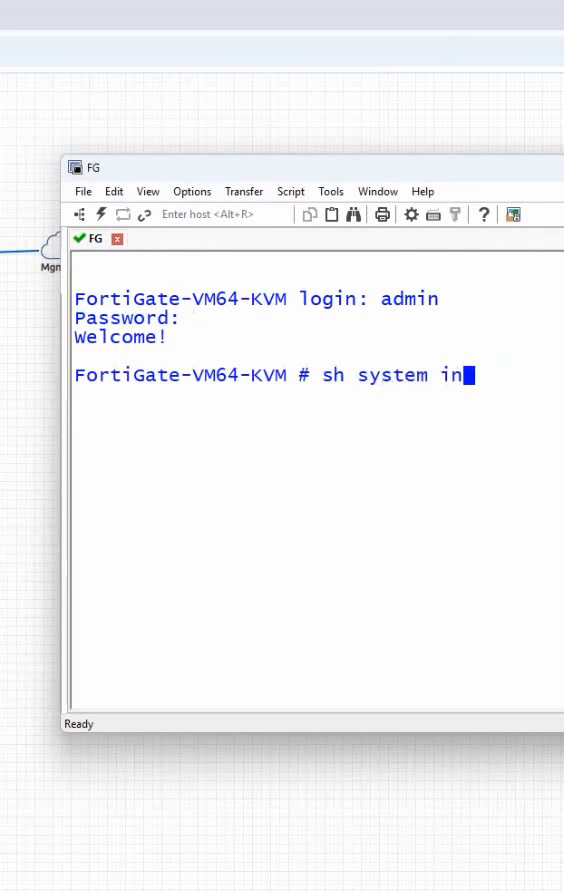
key("Return")
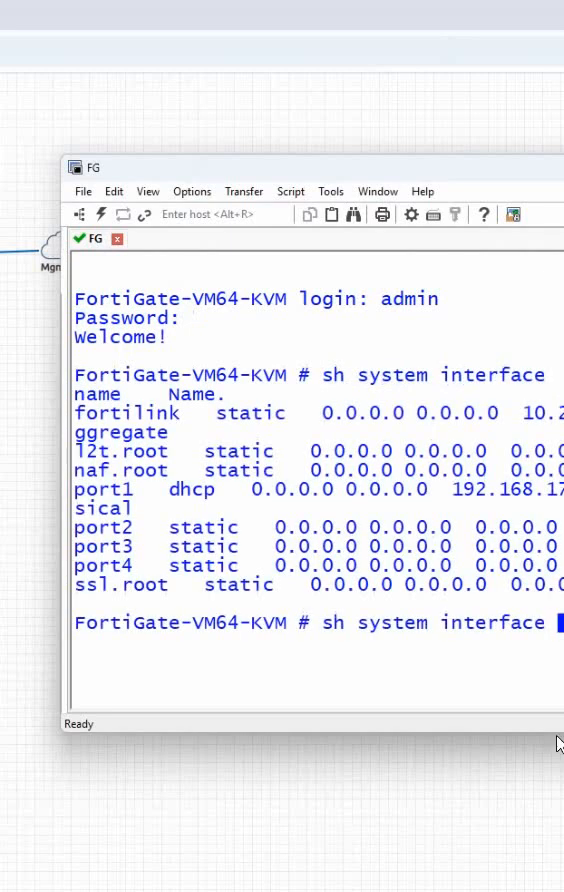
mouse_move(552, 696)
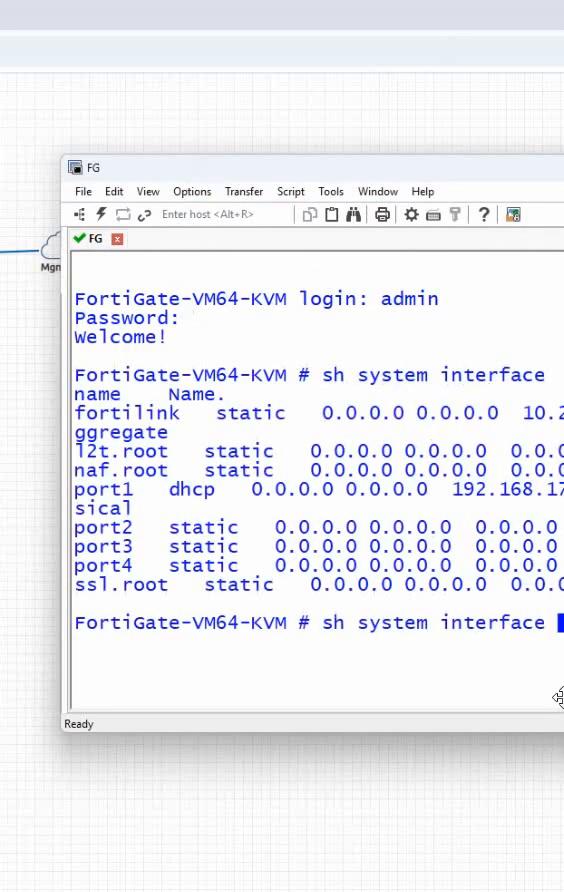
double_click(510, 488)
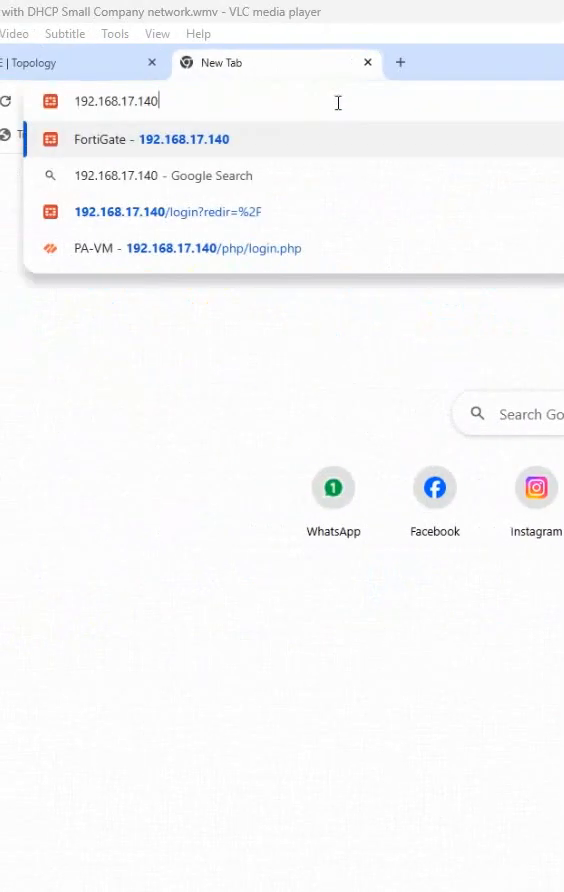
- Log in to 192.168.17.140 as admin and dismiss the password breach warning
left_click(152, 140)
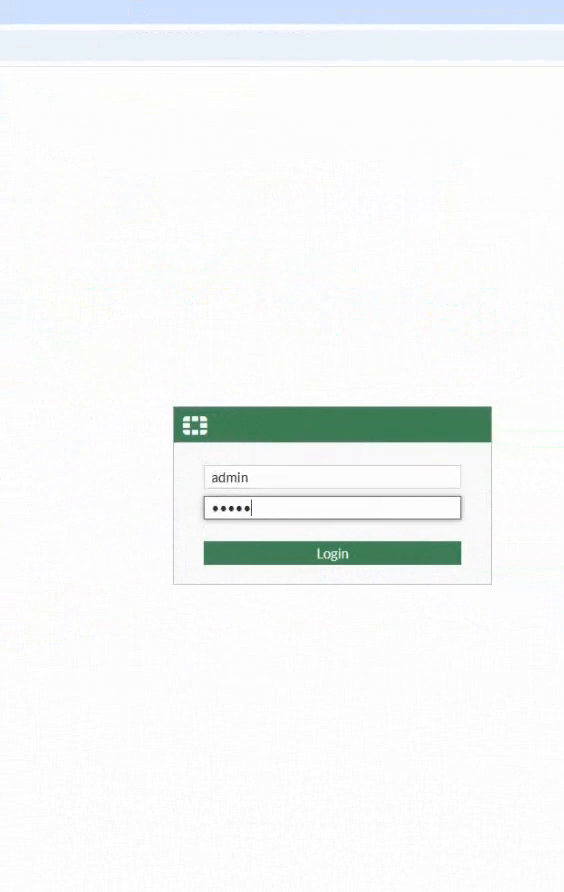
left_click(332, 552)
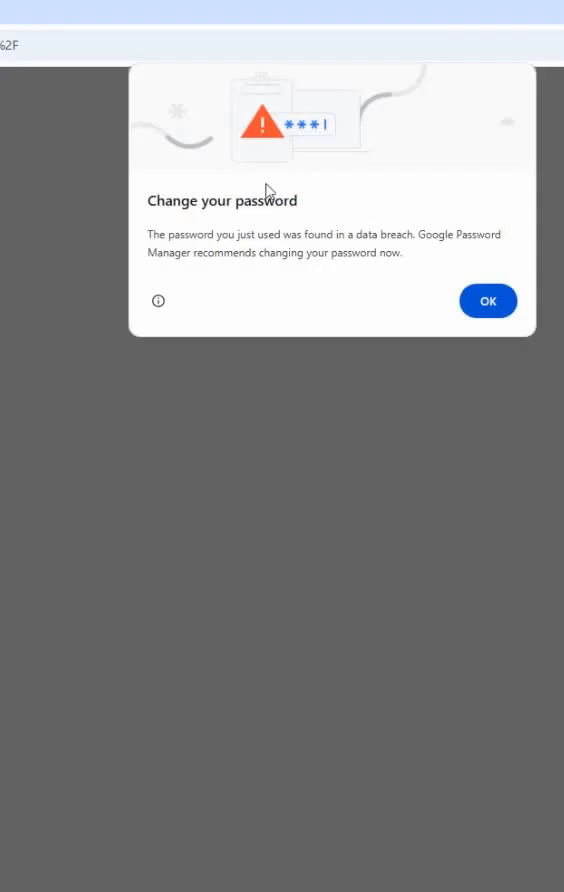
left_click(488, 300)
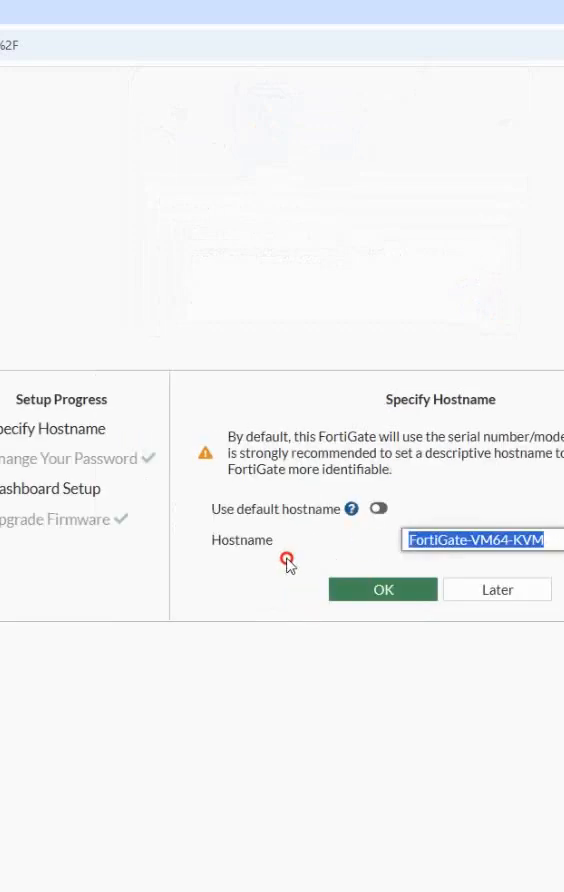
- Finish the wizard with hostname FG, Optimal dashboards, and the FortiOS 7.0.0 notice dismissed
type("F")
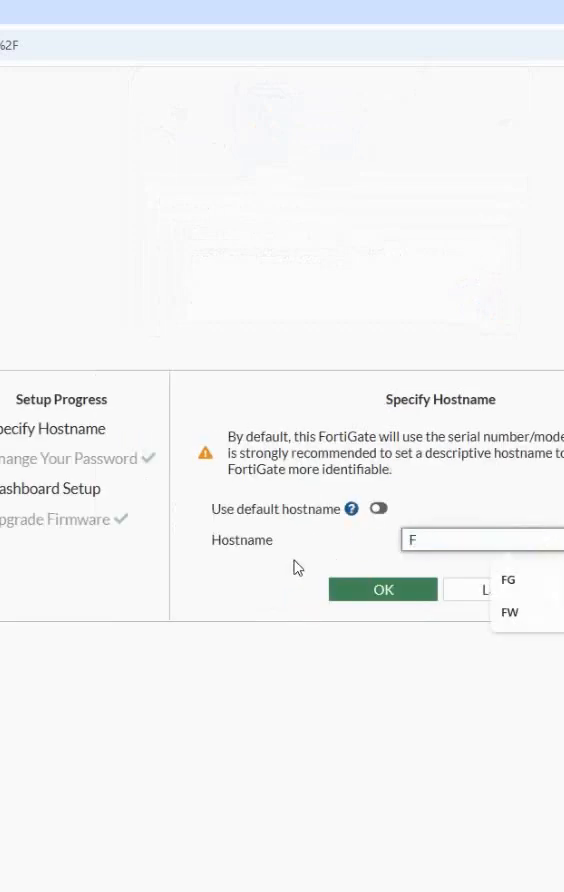
left_click(510, 612)
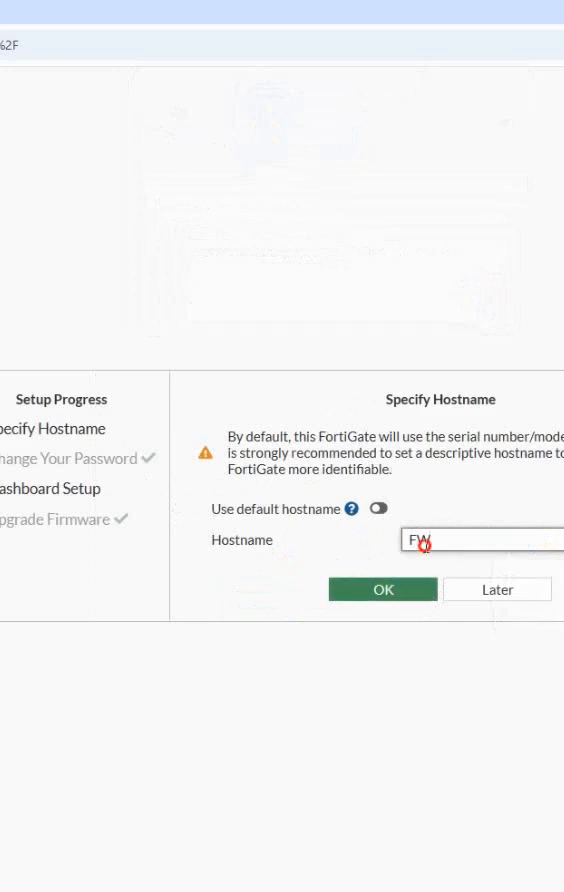
type("FG")
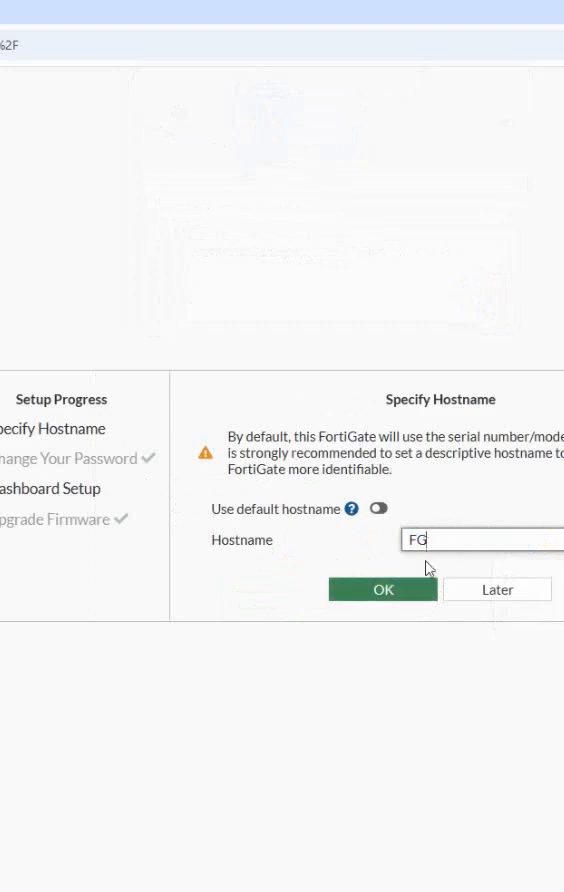
left_click(382, 588)
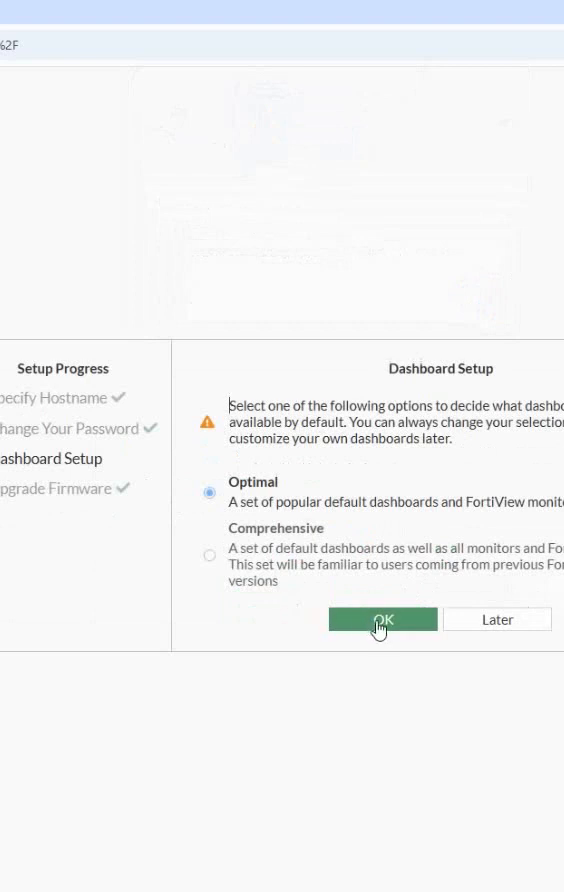
left_click(382, 620)
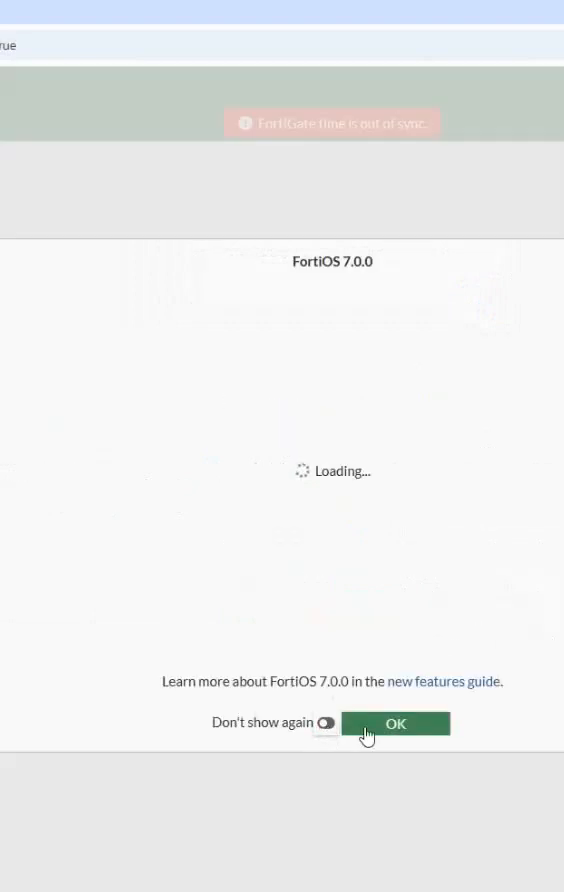
left_click(396, 724)
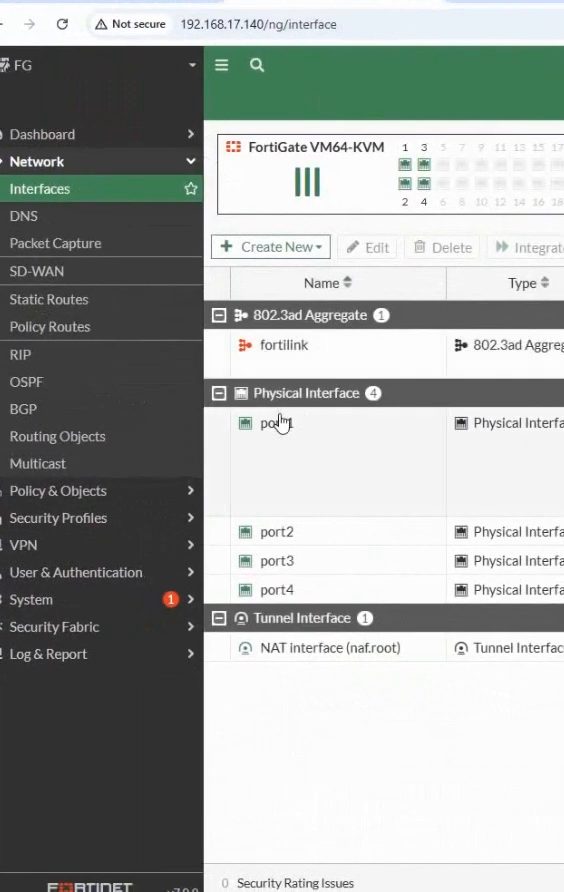
- Edit port1 and set its alias to WAN
double_click(276, 422)
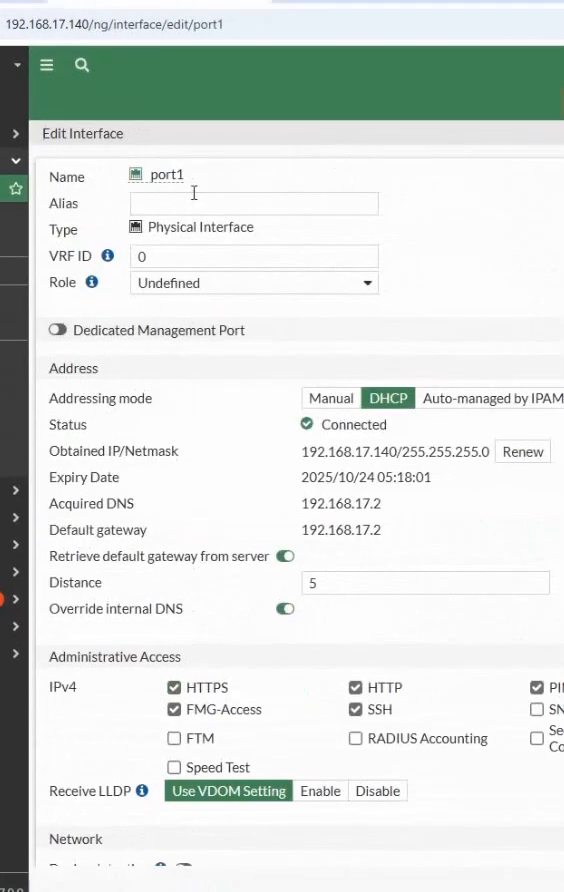
type("WA")
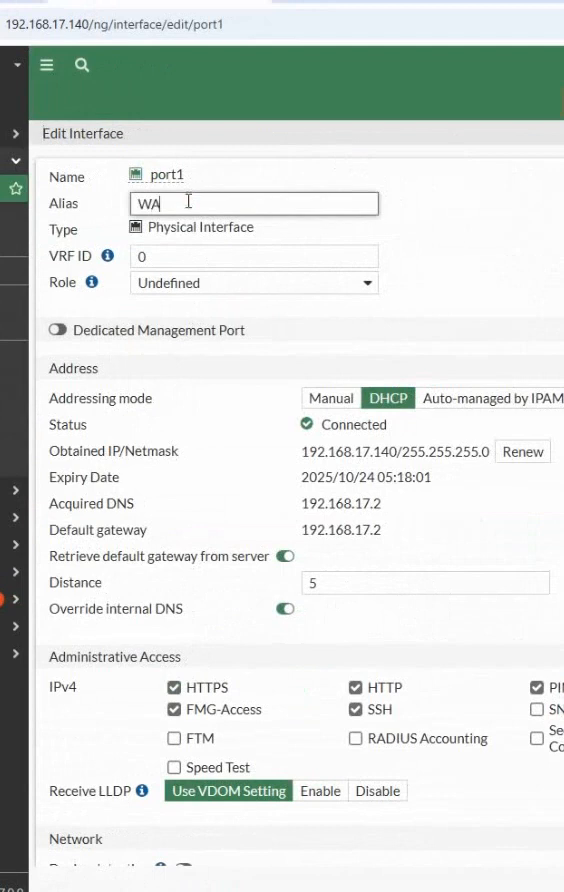
type("N")
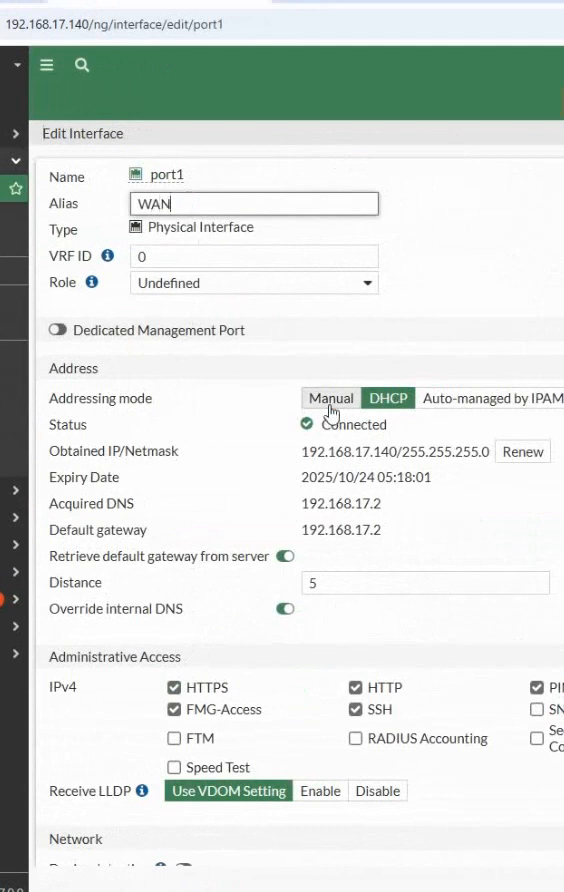